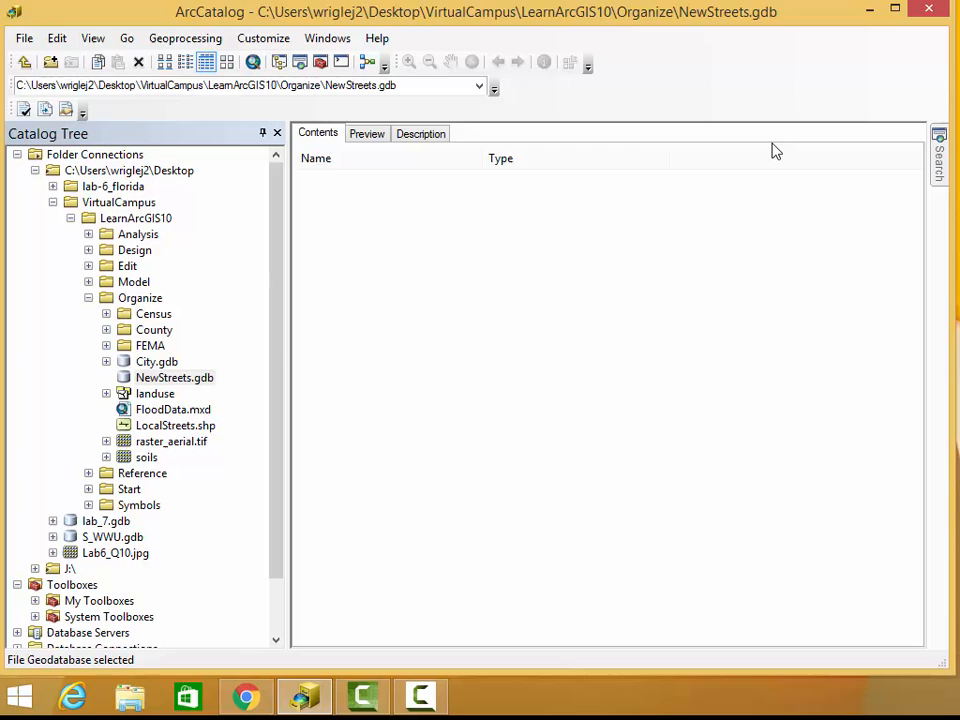
{"action": "mouse_move", "coordinate": [740, 170]}
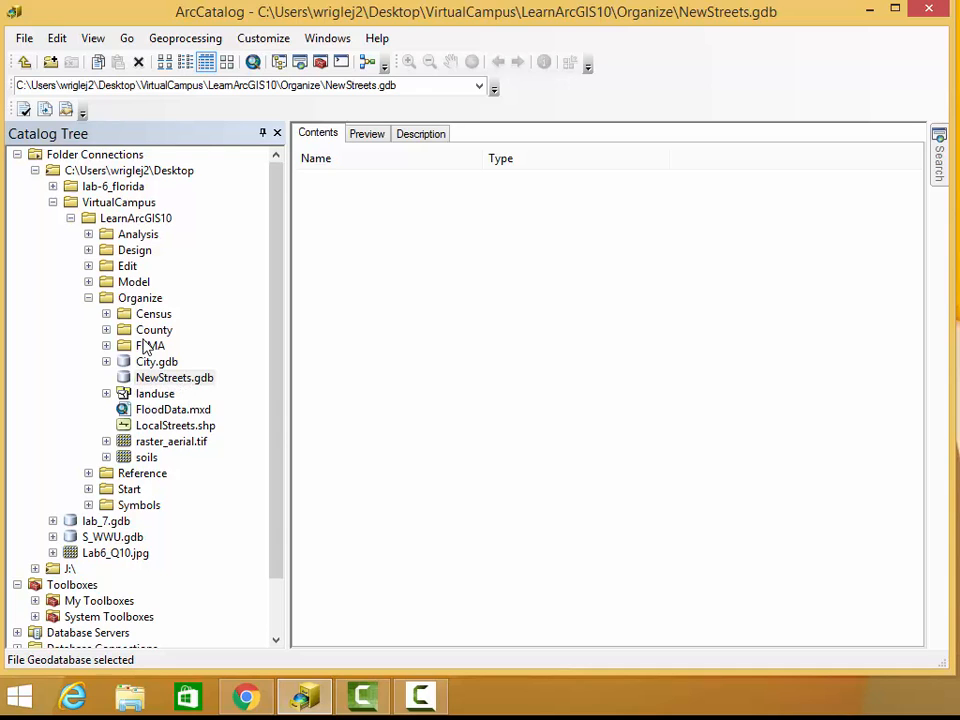
Step: Show the context menus for the Organize folder and LocalStreets.shp
{"action": "right_click", "coordinate": [140, 297]}
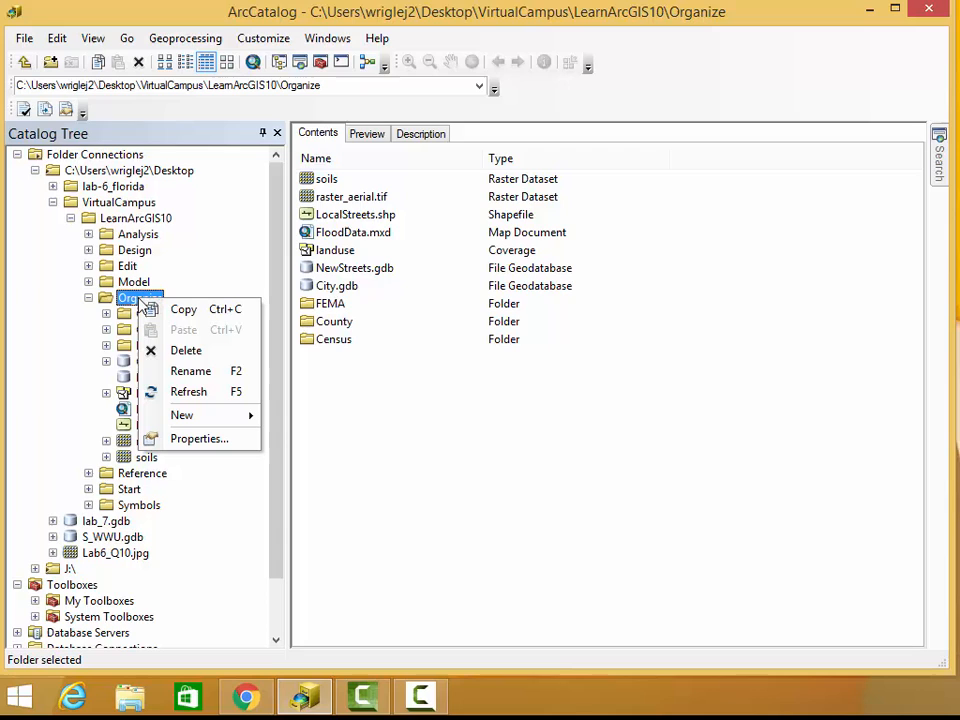
{"action": "mouse_move", "coordinate": [182, 415]}
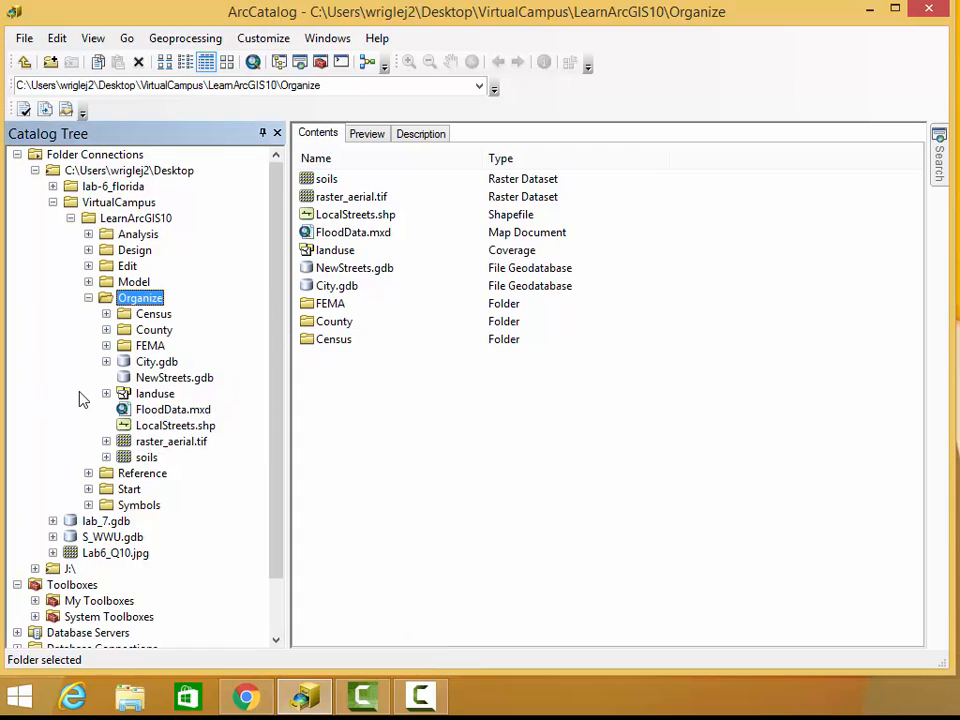
{"action": "mouse_move", "coordinate": [175, 448]}
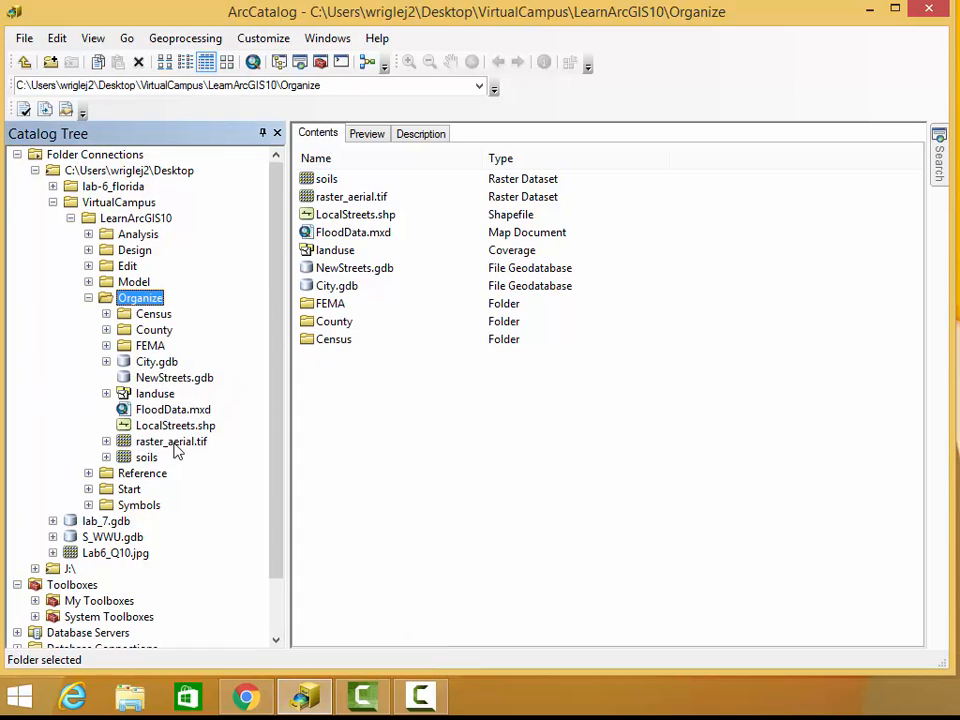
{"action": "mouse_move", "coordinate": [197, 440]}
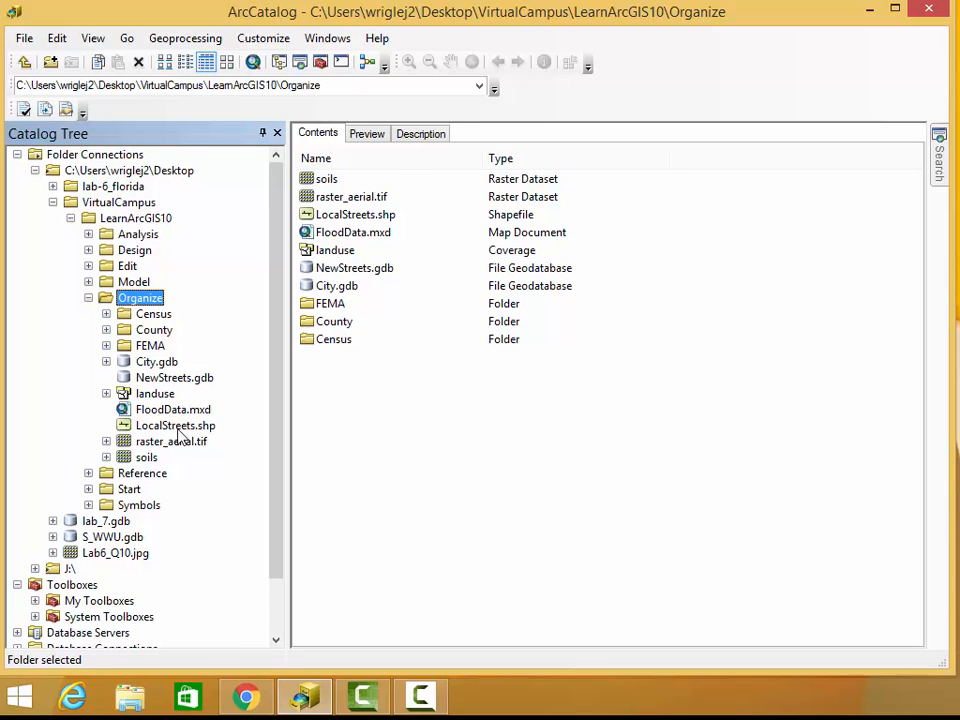
{"action": "right_click", "coordinate": [175, 425]}
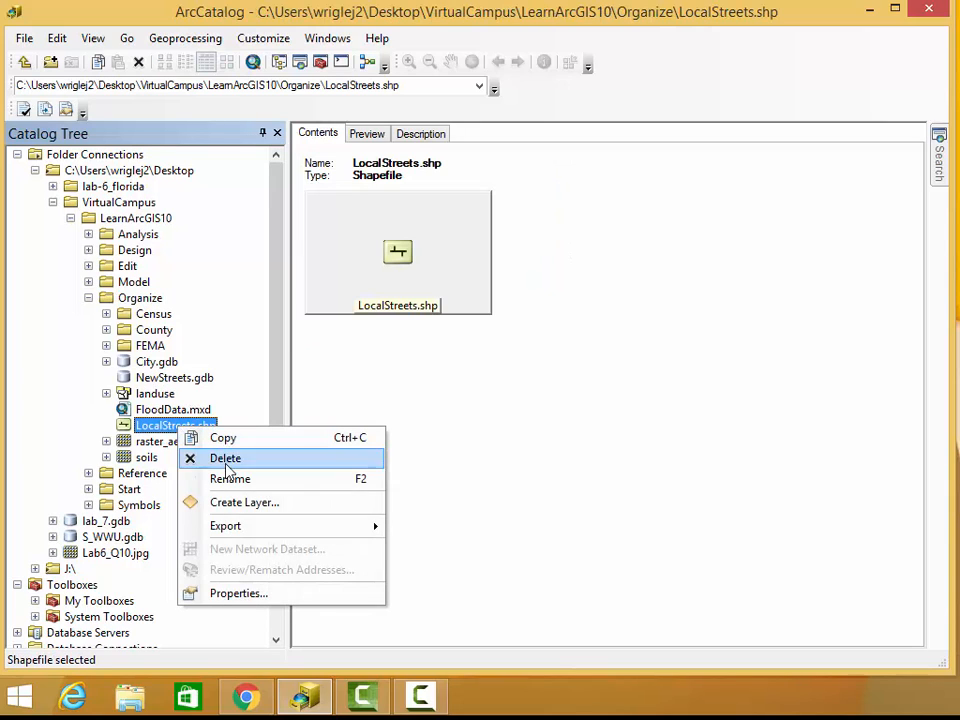
{"action": "mouse_move", "coordinate": [225, 526]}
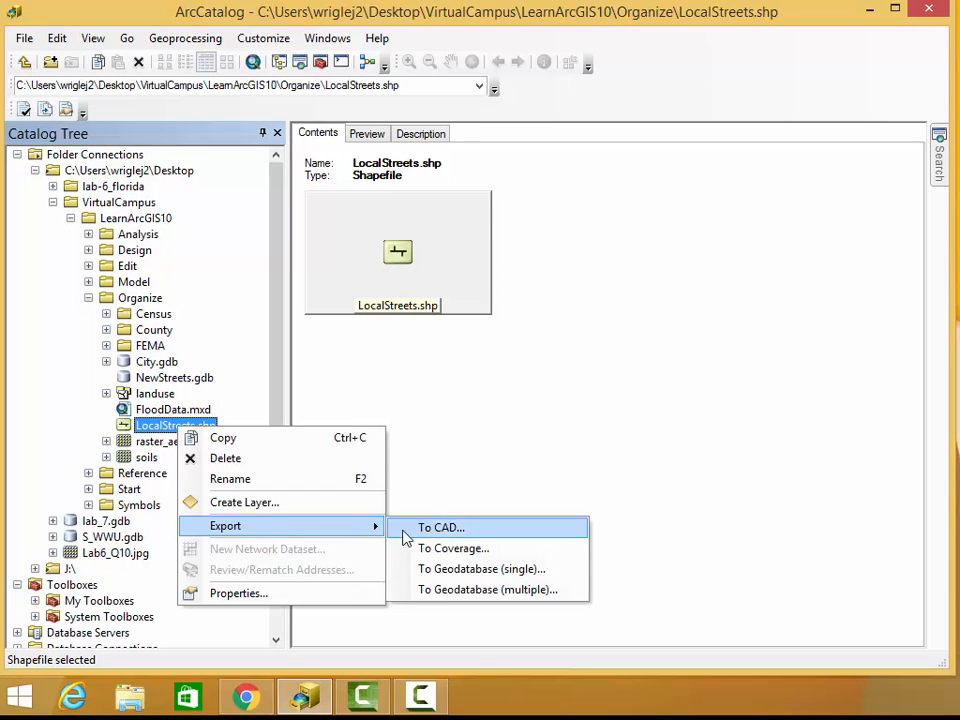
{"action": "mouse_move", "coordinate": [481, 569]}
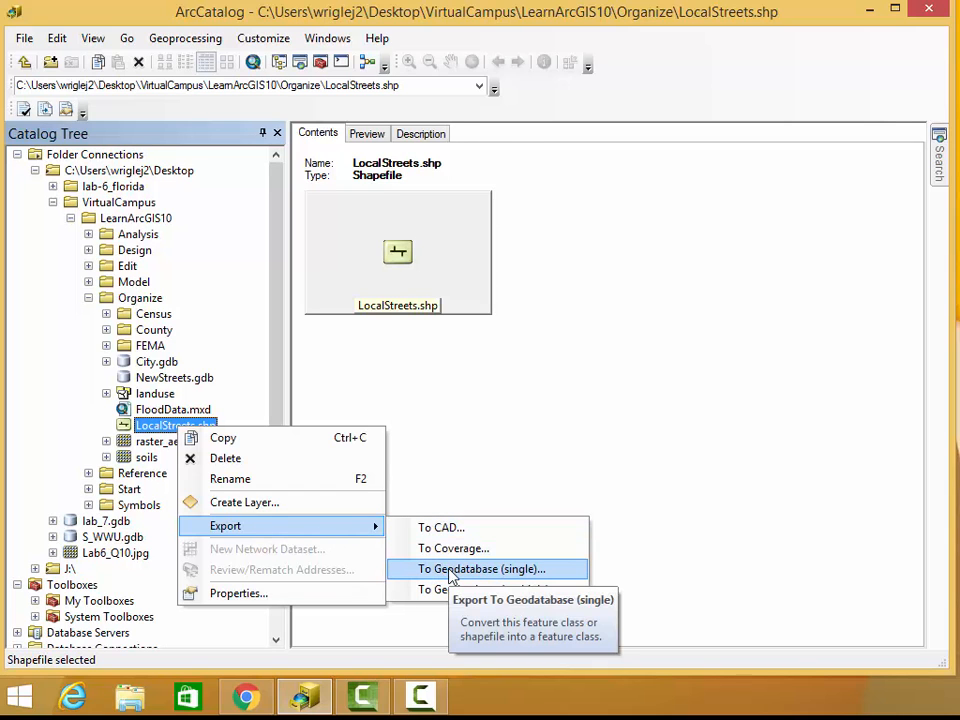
Step: Export LocalStreets.shp to a single geodatabase feature class with NewStreets.gdb as output location
{"action": "left_click", "coordinate": [481, 569]}
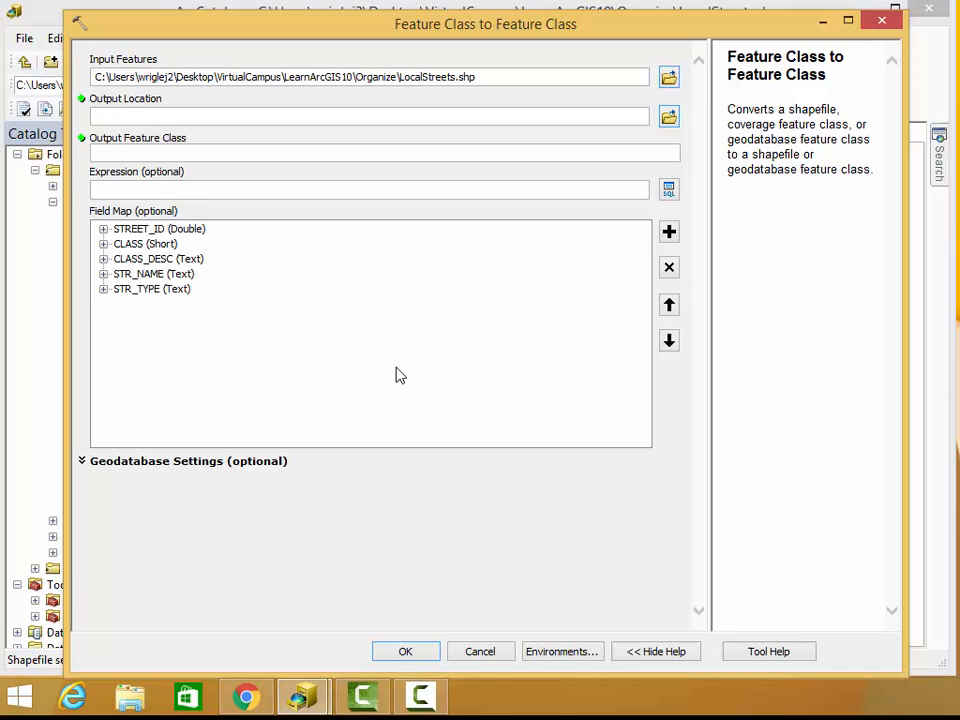
{"action": "mouse_move", "coordinate": [535, 168]}
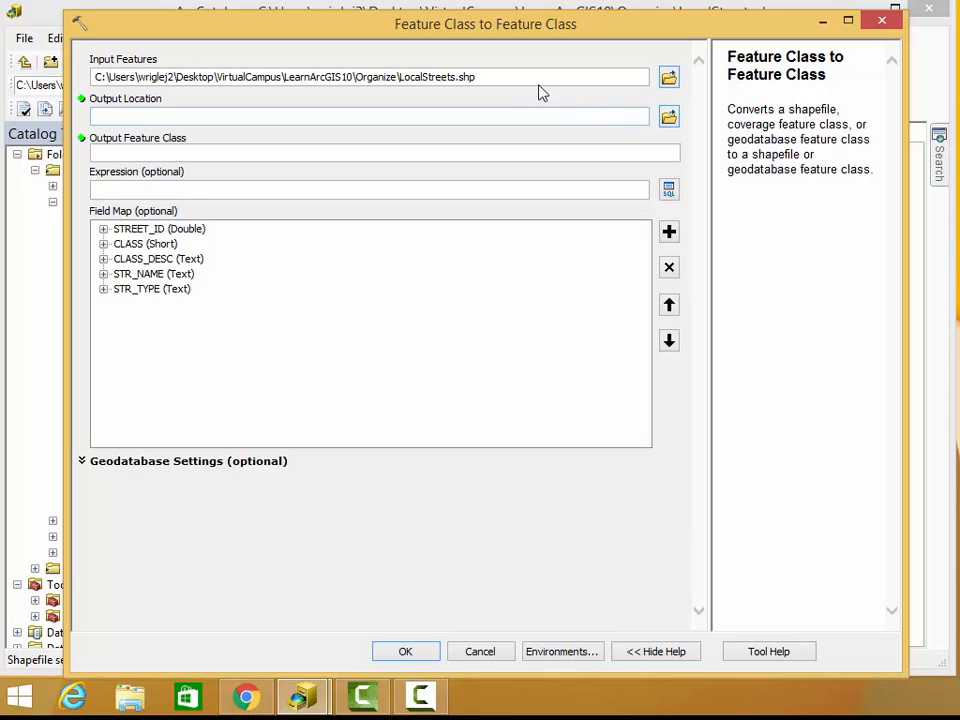
{"action": "mouse_move", "coordinate": [595, 90]}
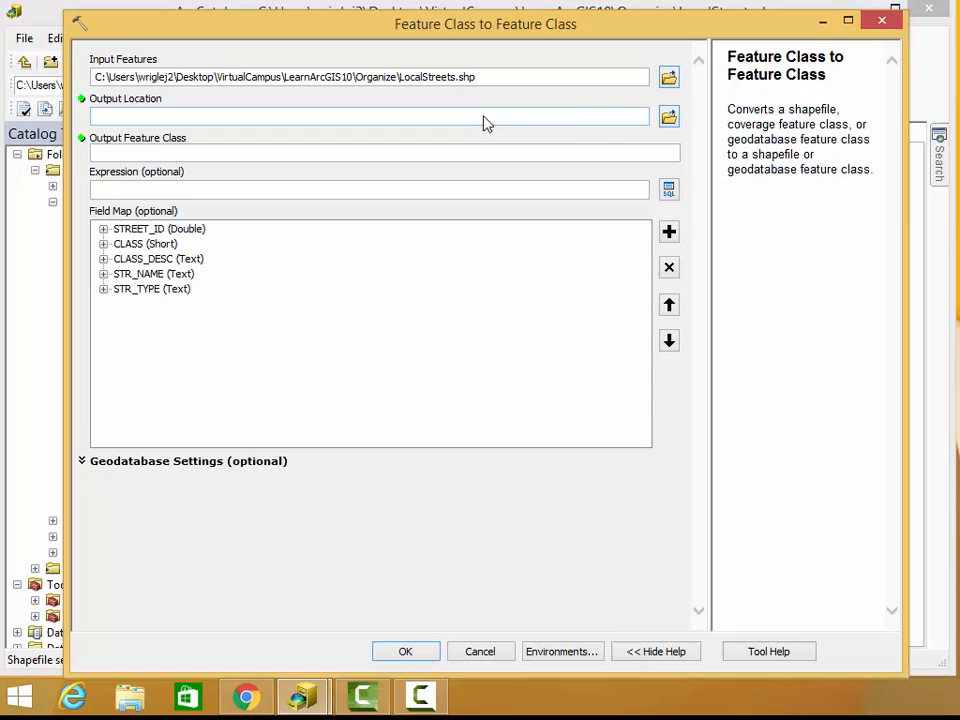
{"action": "left_click", "coordinate": [667, 116]}
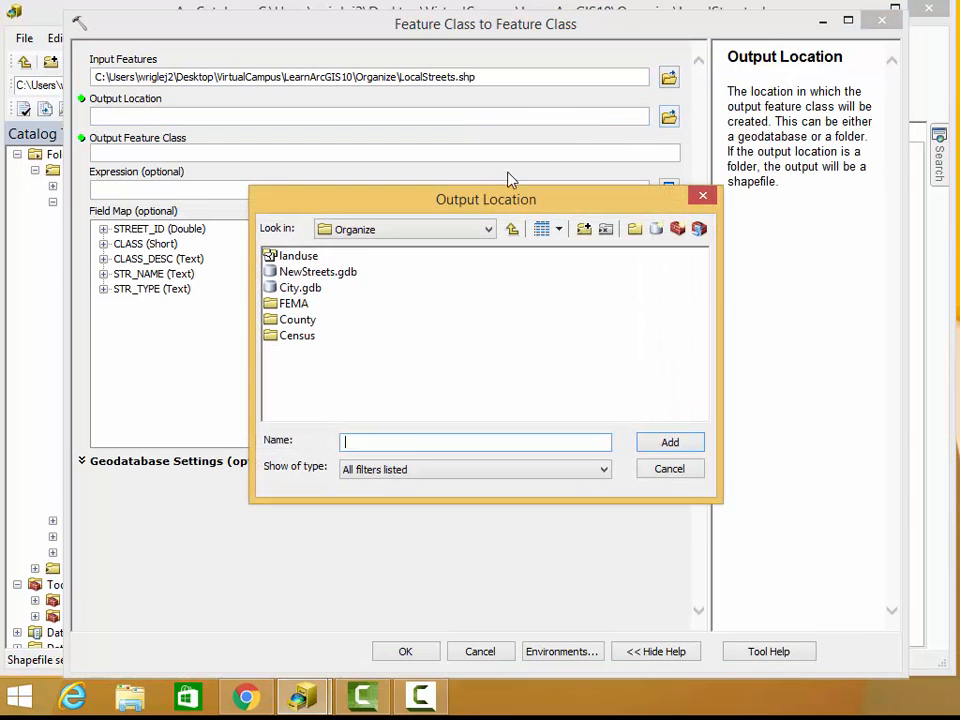
{"action": "left_click", "coordinate": [317, 271]}
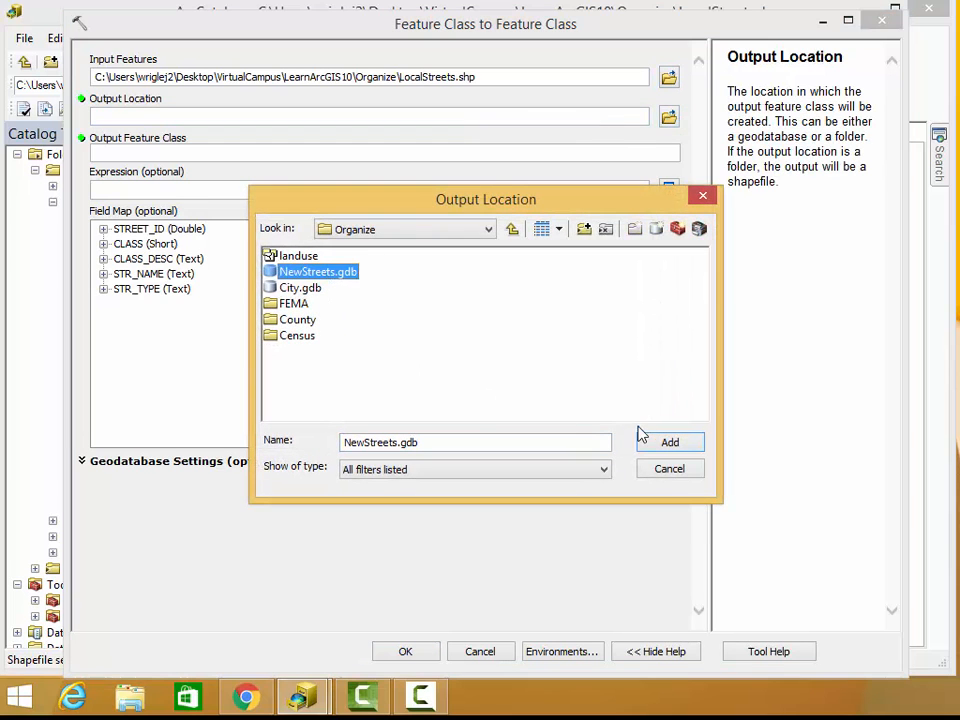
{"action": "left_click", "coordinate": [669, 442]}
{"action": "type", "text": "MyStre"}
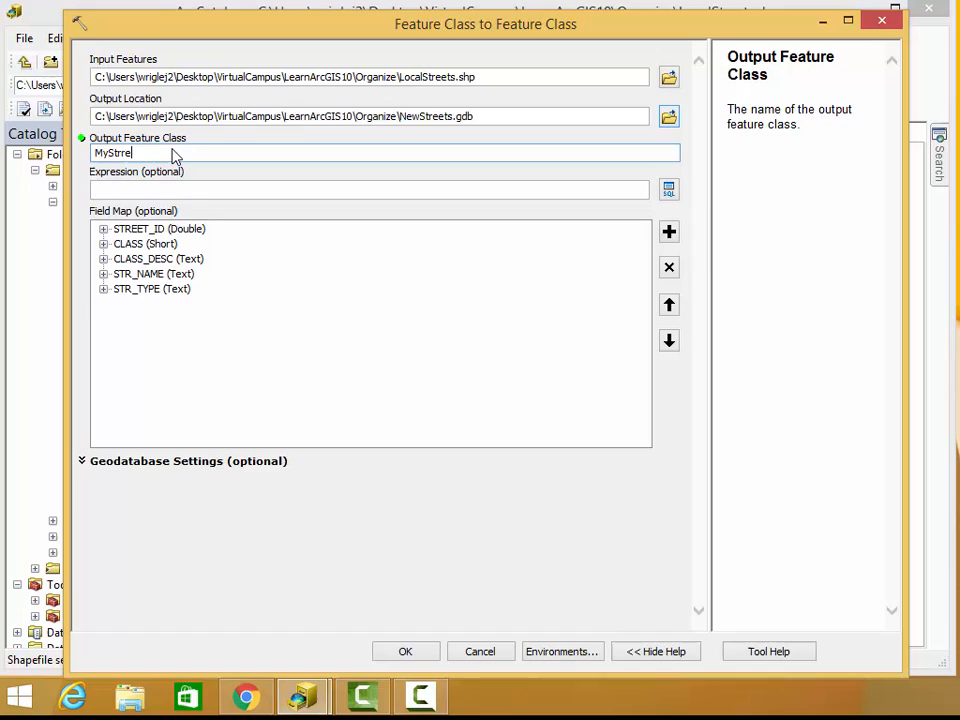
Step: Name the output MyStreets, run the conversion, and select MyStreets in NewStreets.gdb
{"action": "key", "text": "BackSpace"}
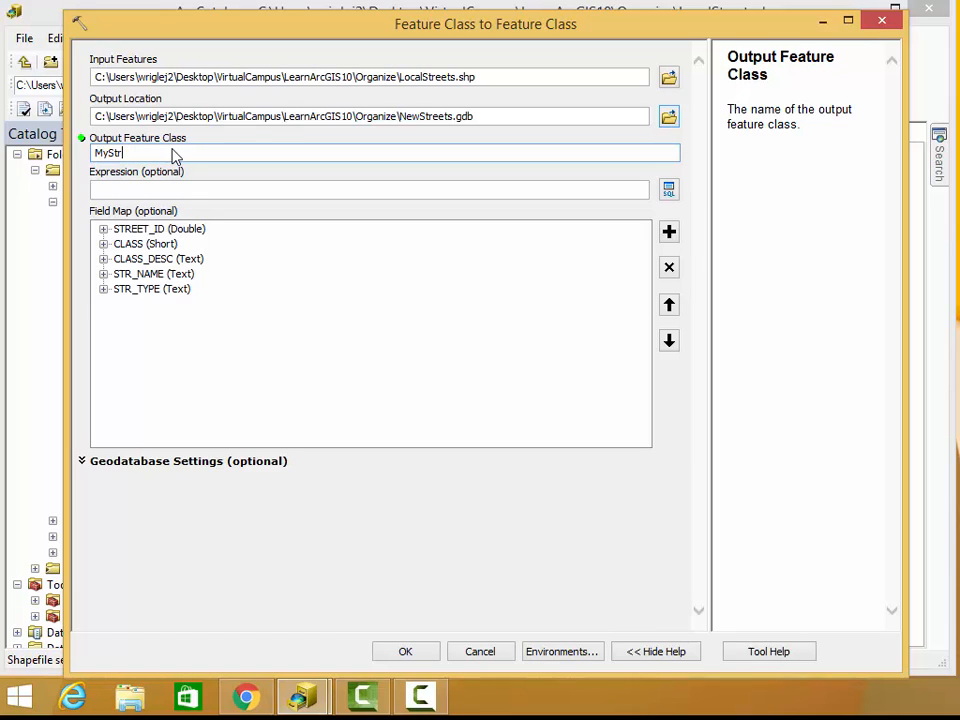
{"action": "type", "text": "eetsa"}
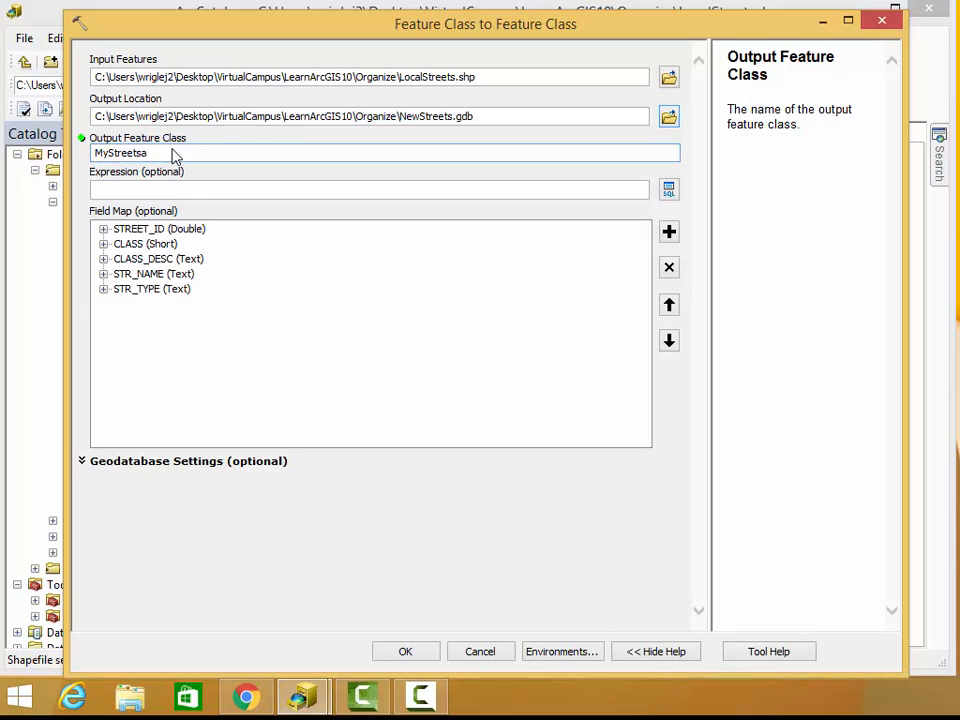
{"action": "key", "text": "Backspace"}
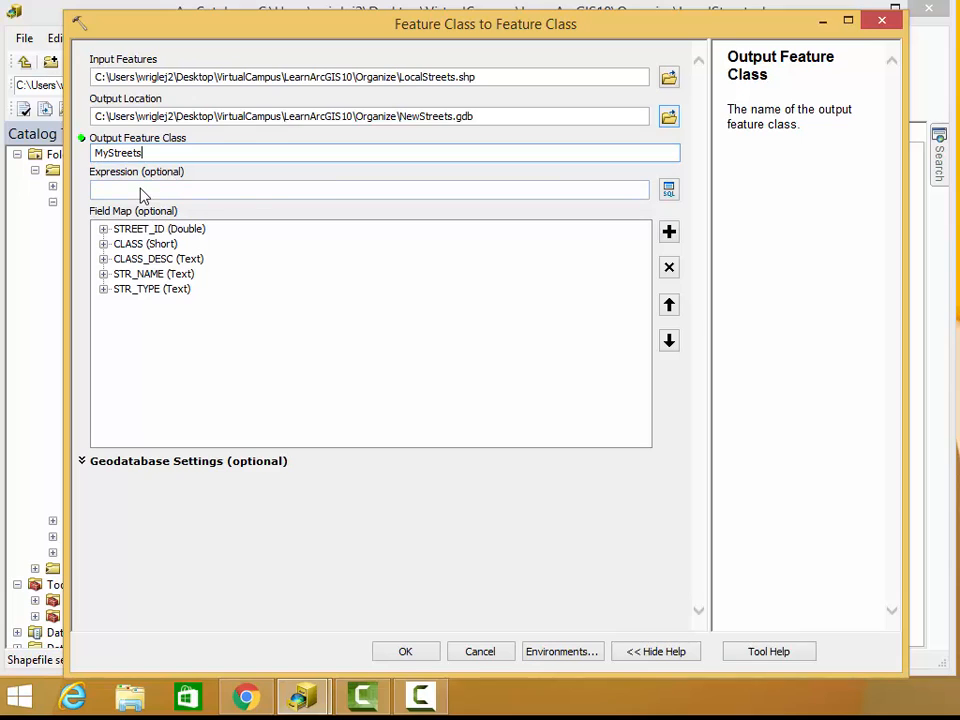
{"action": "mouse_move", "coordinate": [578, 205]}
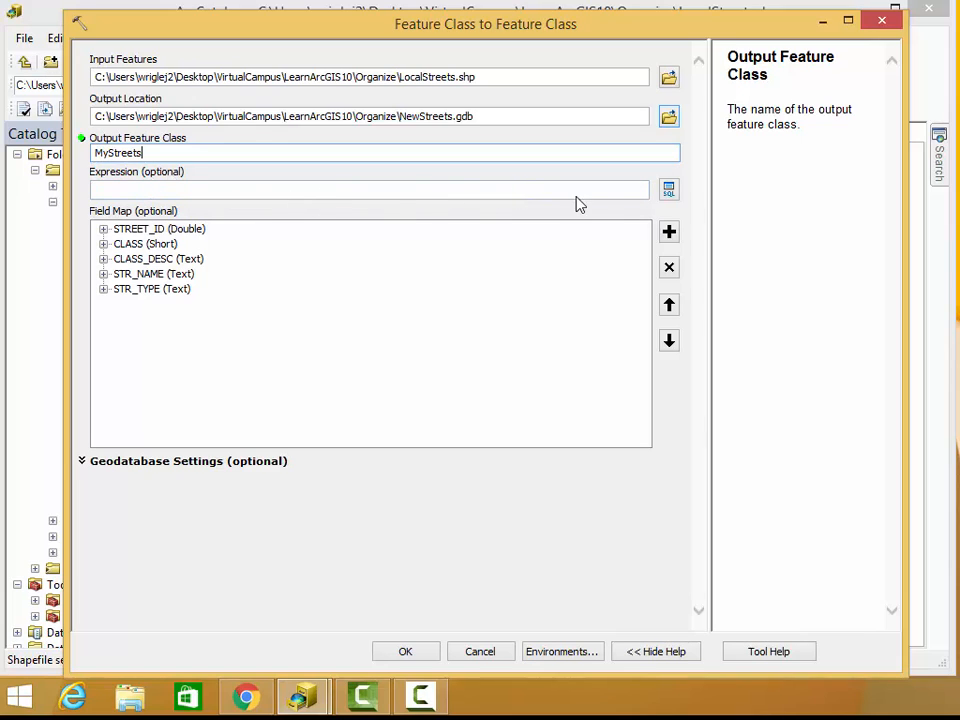
{"action": "mouse_move", "coordinate": [595, 200]}
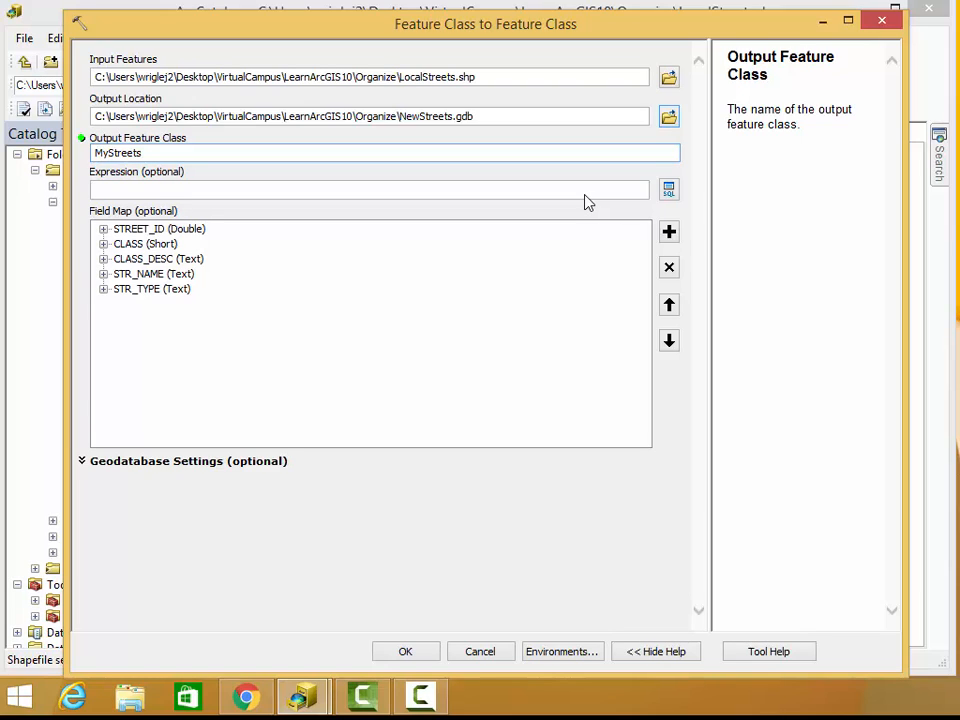
{"action": "mouse_move", "coordinate": [308, 195]}
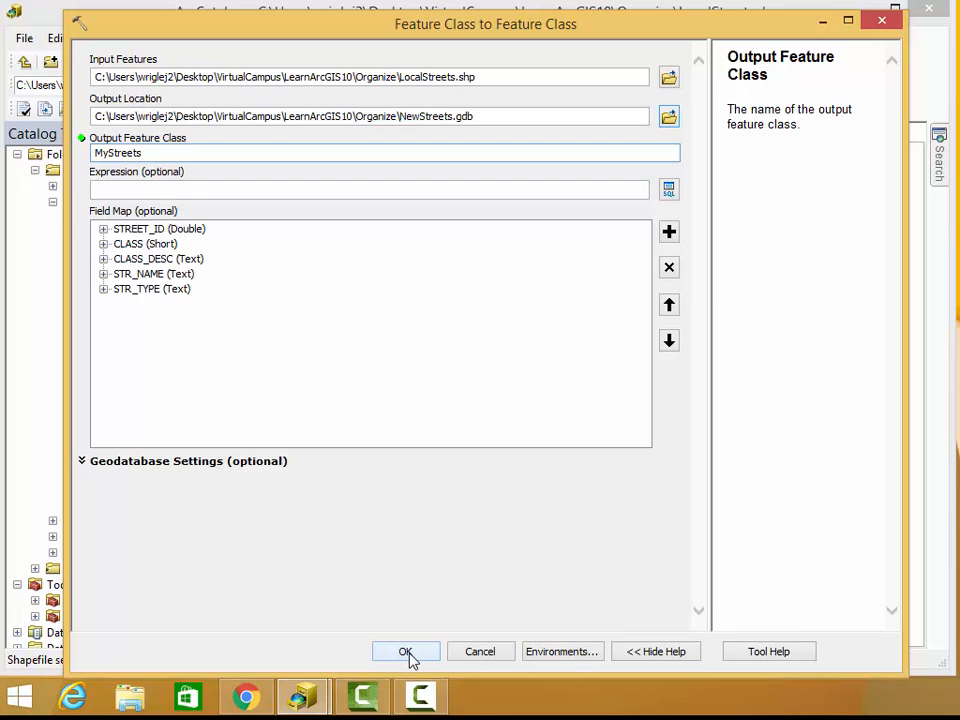
{"action": "left_click", "coordinate": [405, 651]}
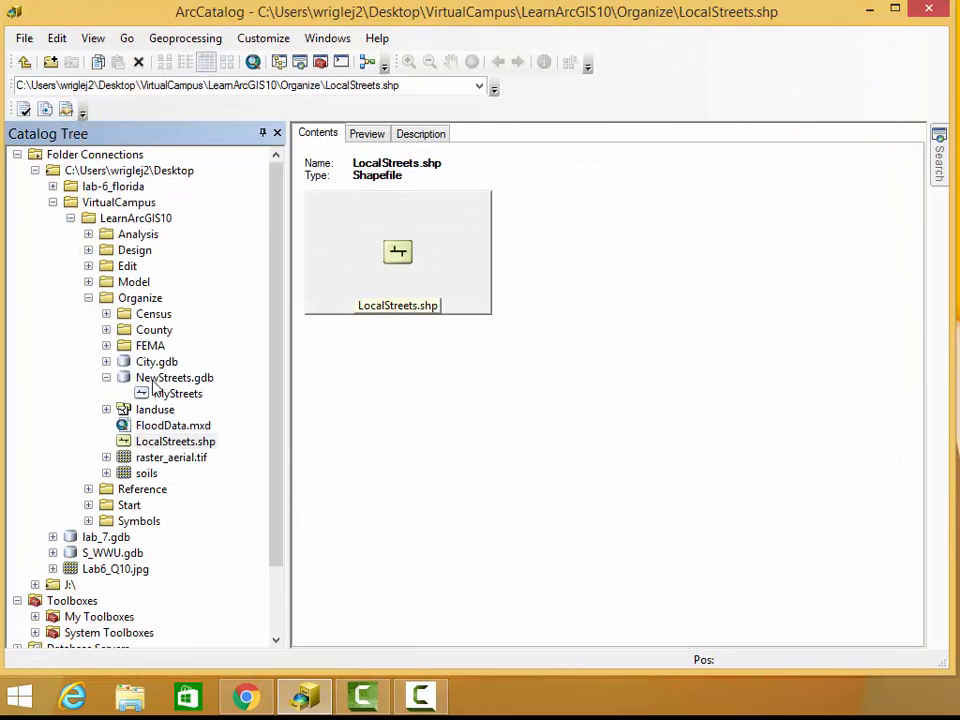
{"action": "left_click", "coordinate": [178, 393]}
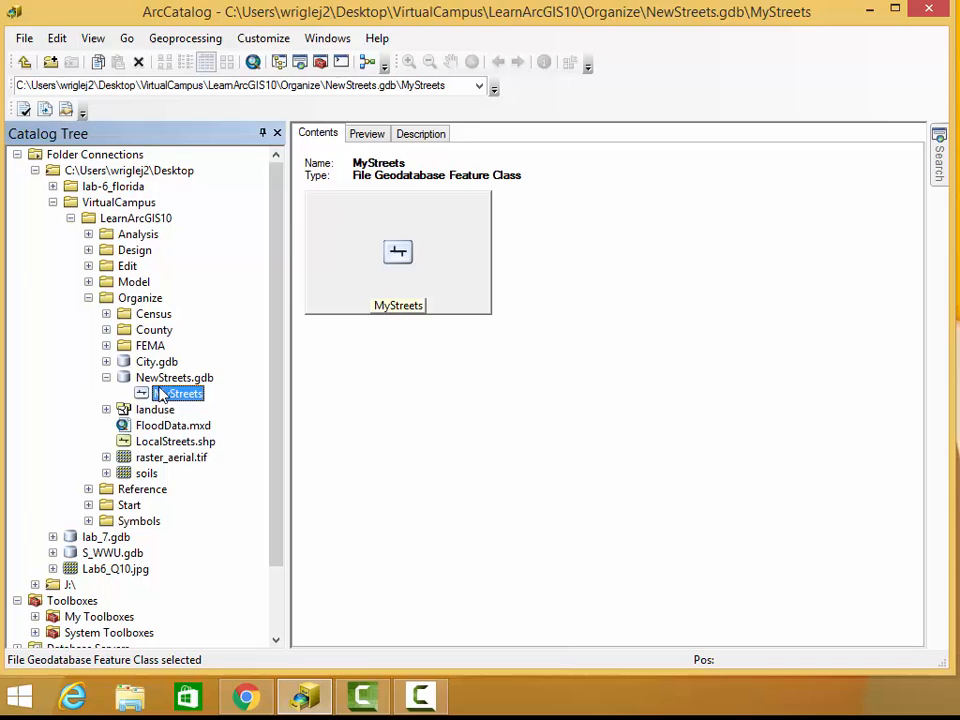
Step: Preview MyStreets, then LocalStreets.shp, the landuse coverage, and LocalStreets.shp again
{"action": "left_click", "coordinate": [366, 133]}
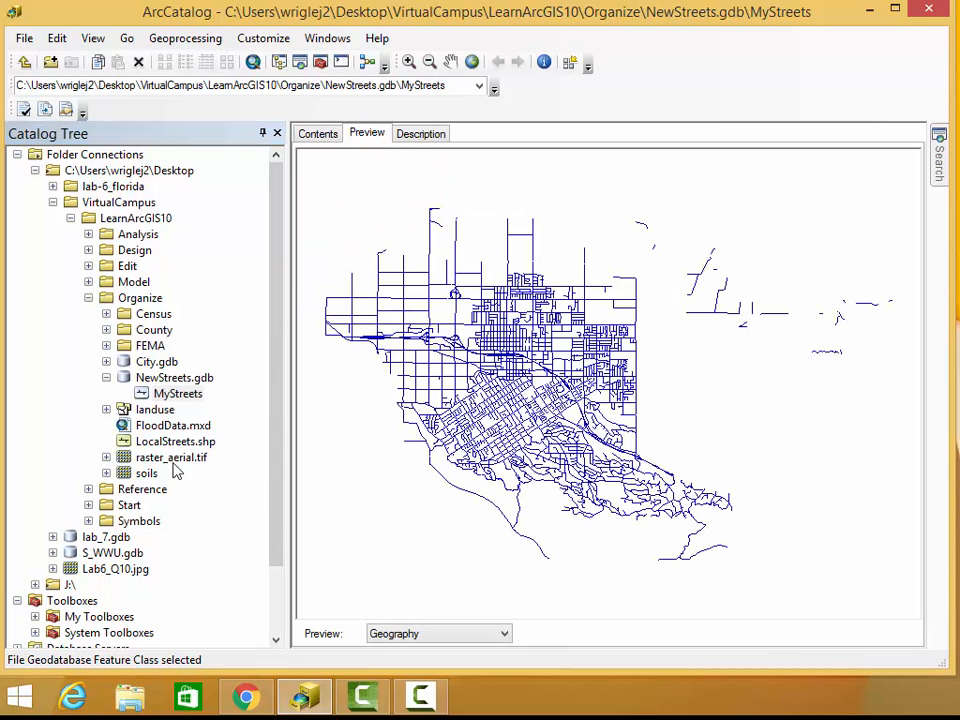
{"action": "left_click", "coordinate": [175, 441]}
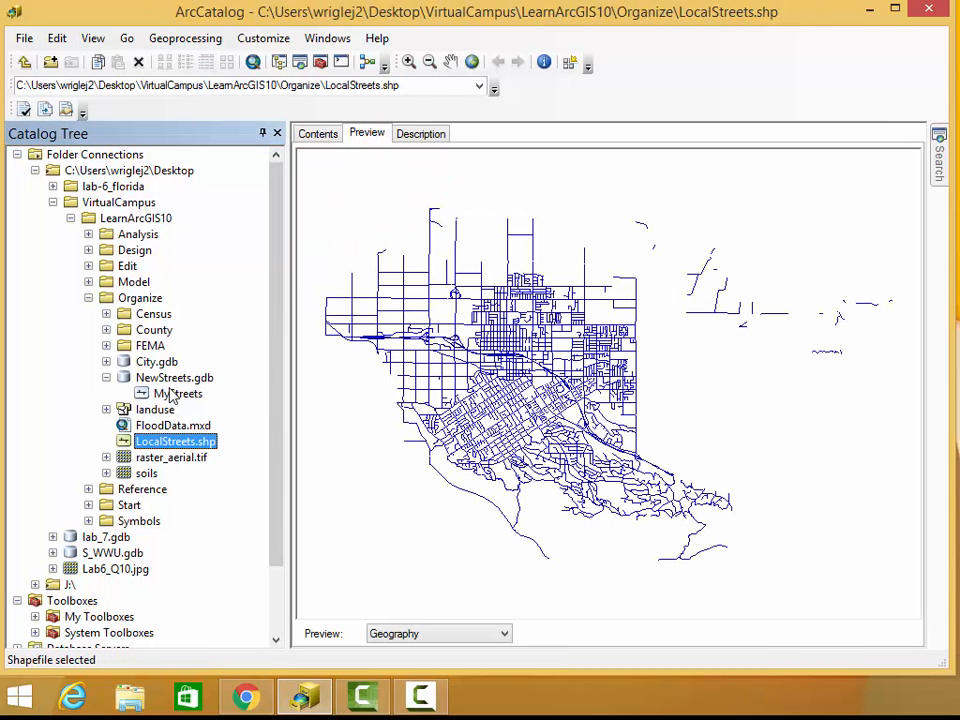
{"action": "left_click", "coordinate": [155, 409]}
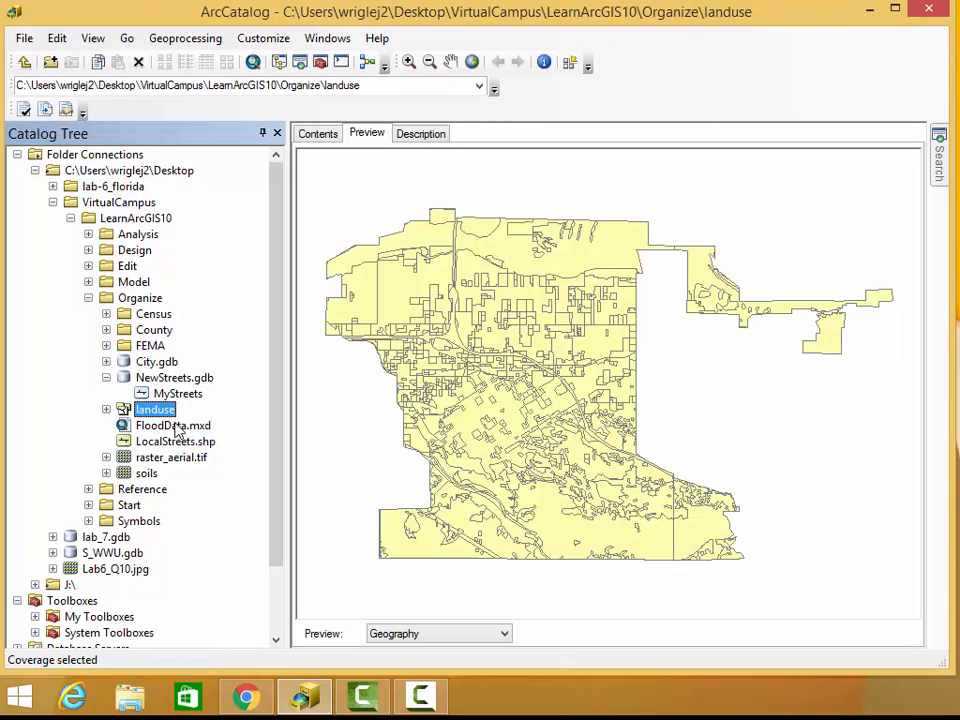
{"action": "left_click", "coordinate": [175, 441]}
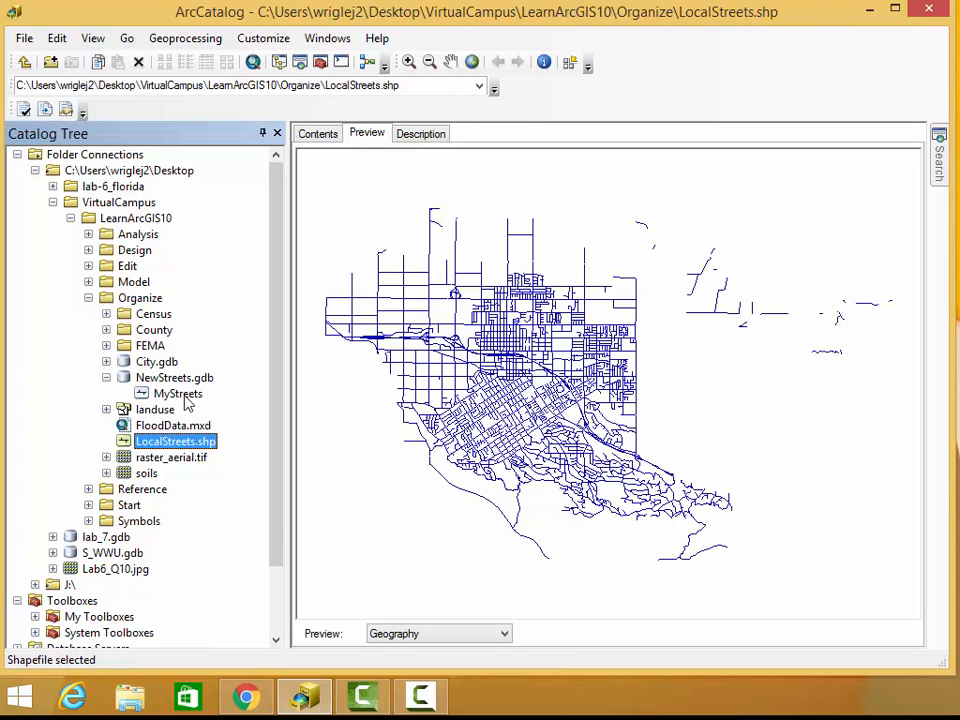